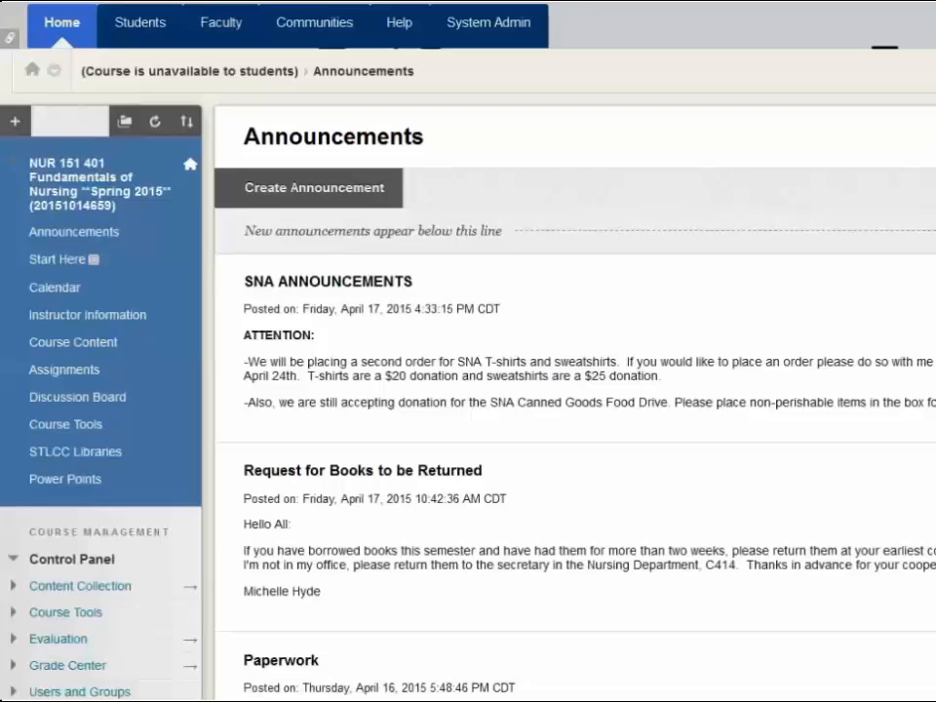
Reach Set Availability under Customization > Properties and choose Yes for the course.
scroll(down, 3)
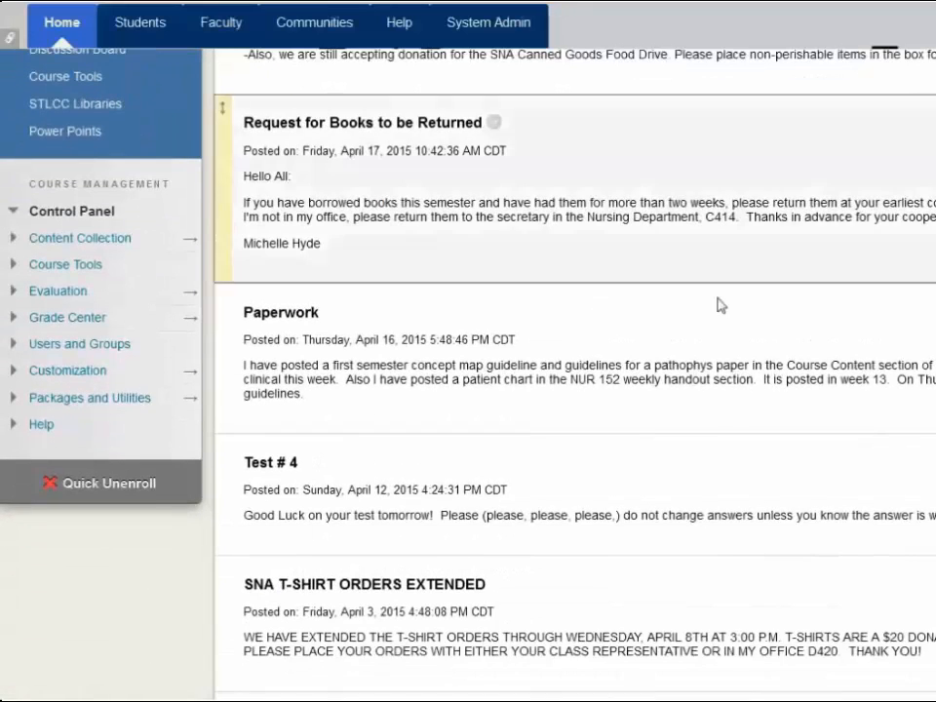
click(66, 370)
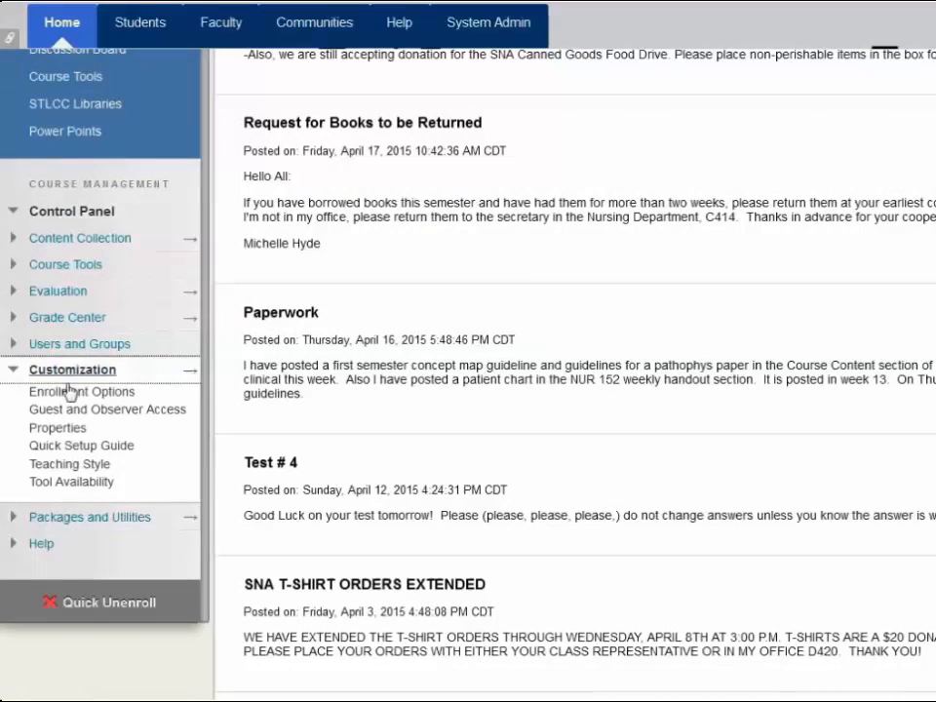
mouse_move(57, 429)
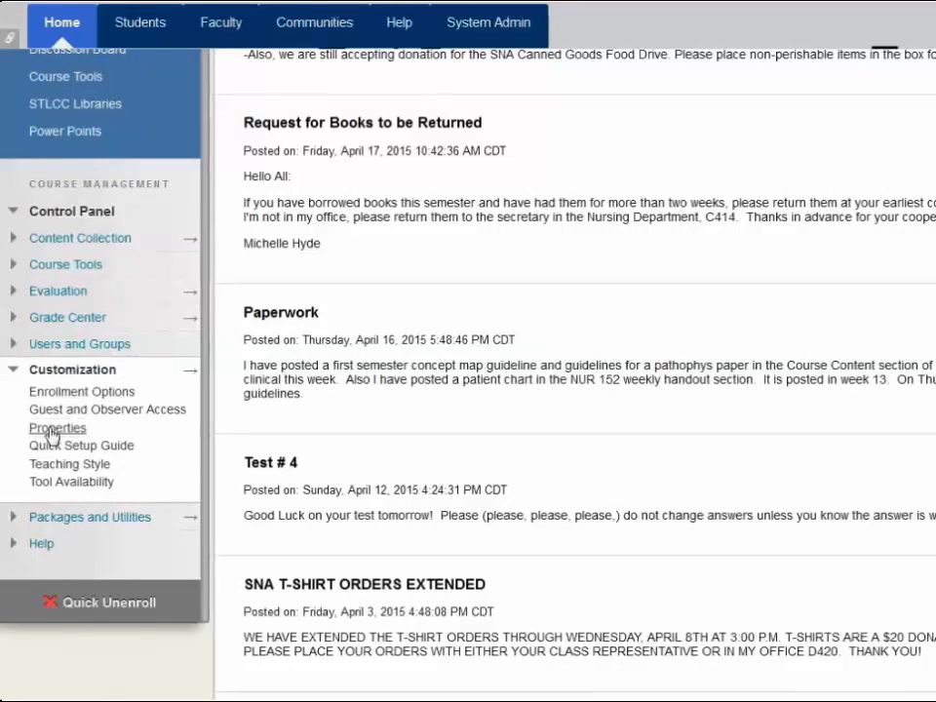
click(56, 429)
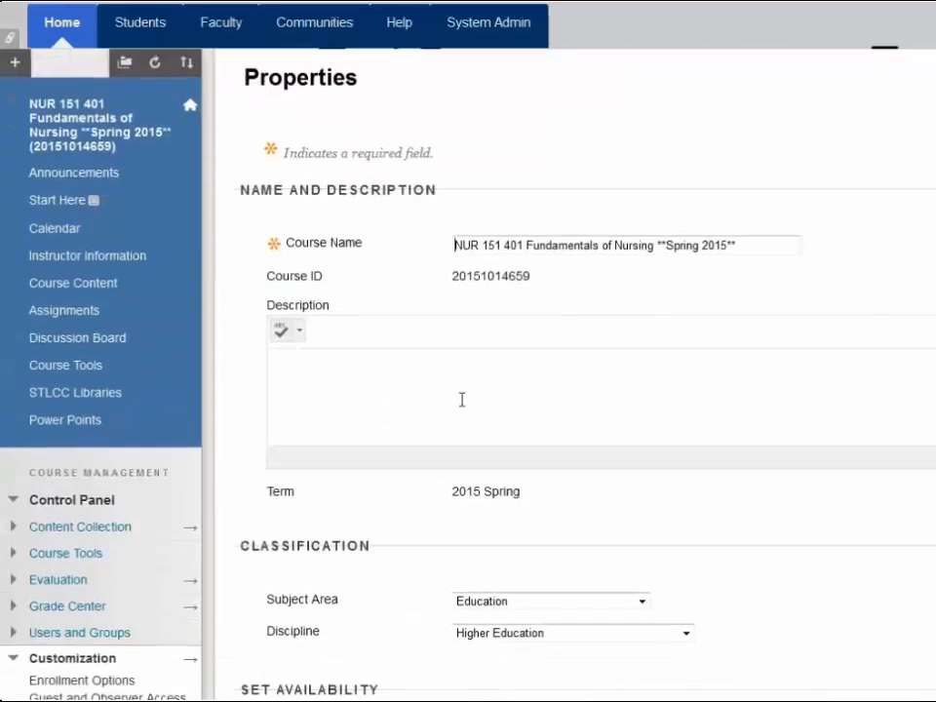
scroll(down, 3)
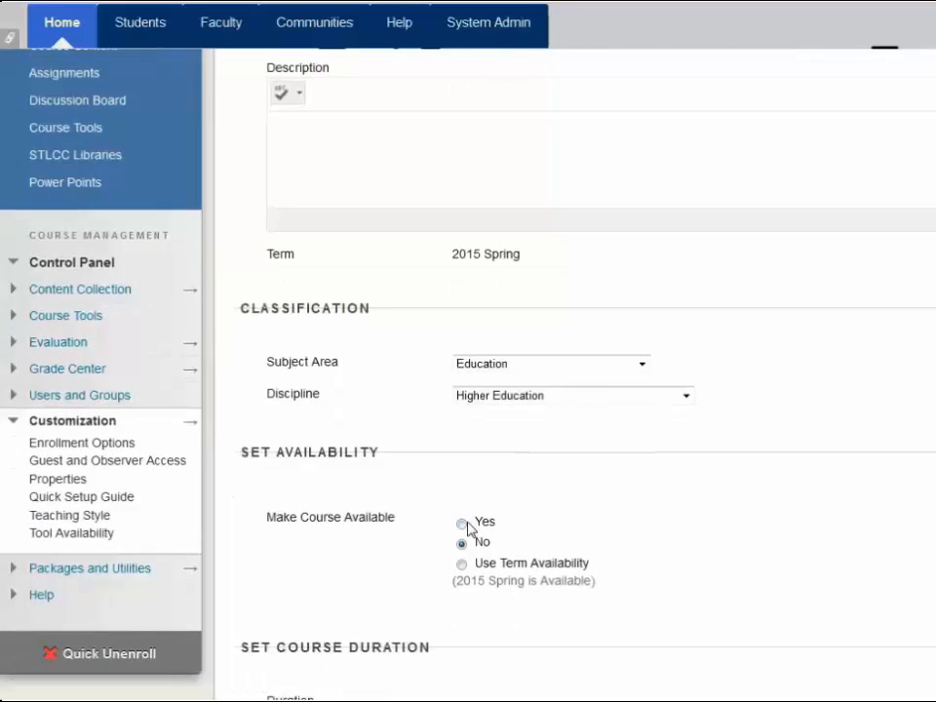
click(460, 522)
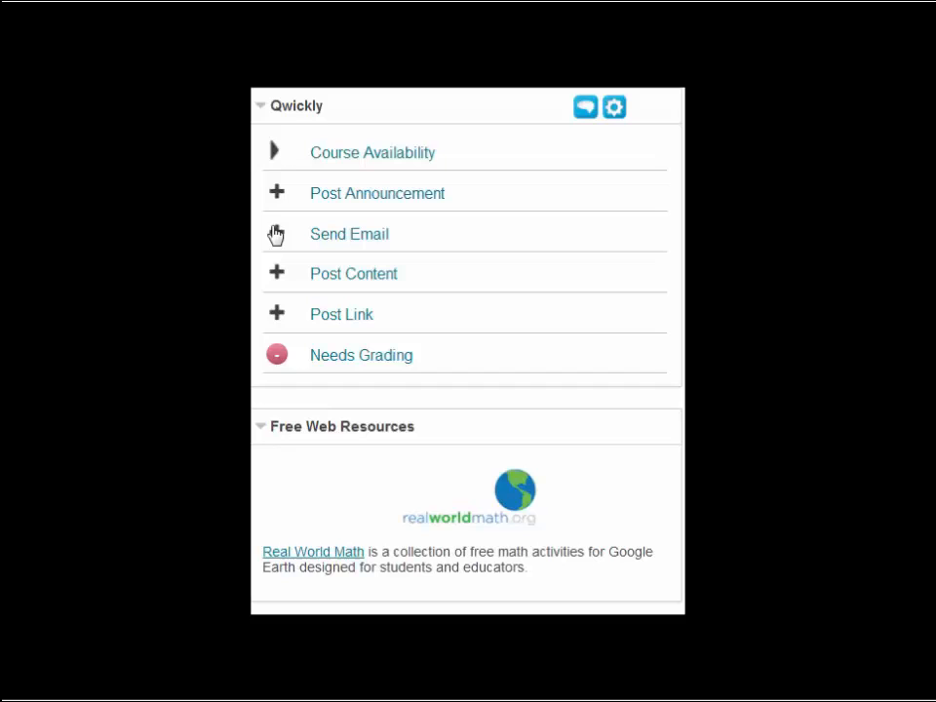
Switch the Qwickly availability toggles for NUR 151 401 and NUR 151 601 to On.
click(275, 152)
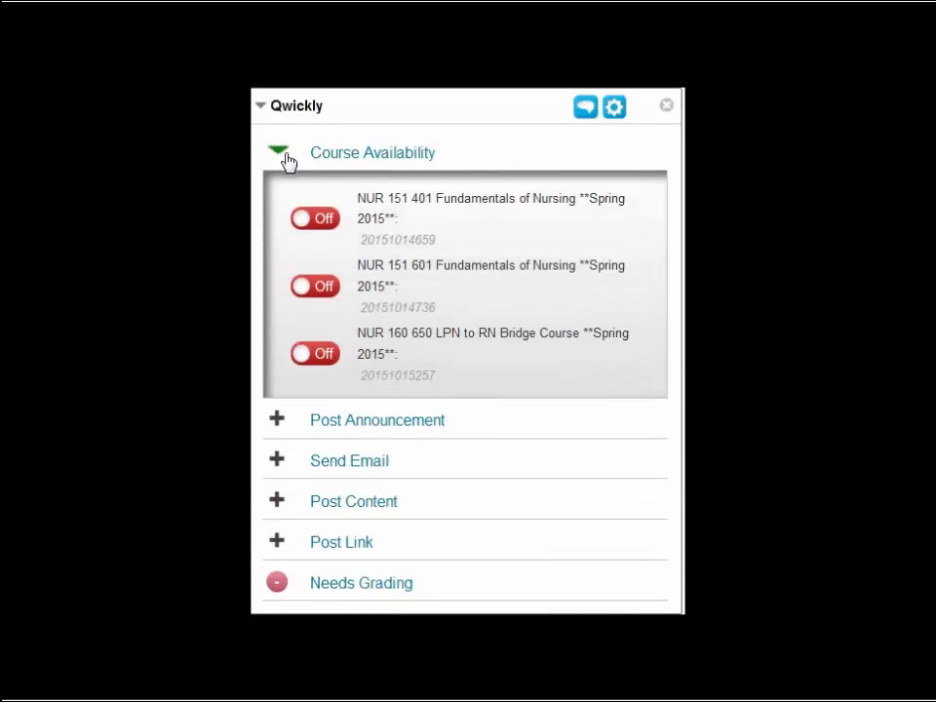
click(313, 218)
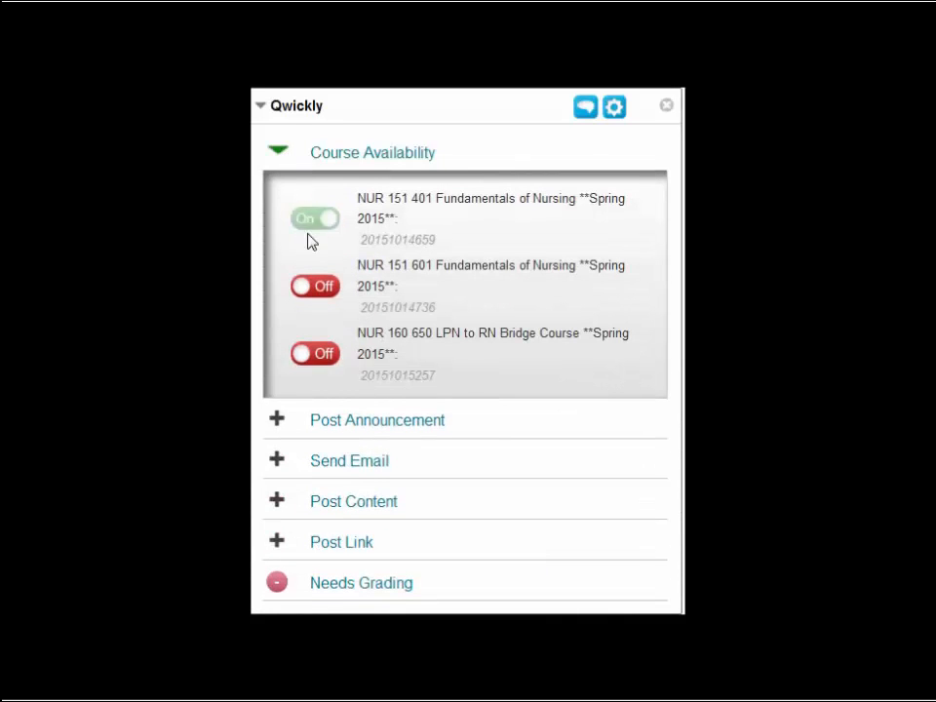
click(314, 284)
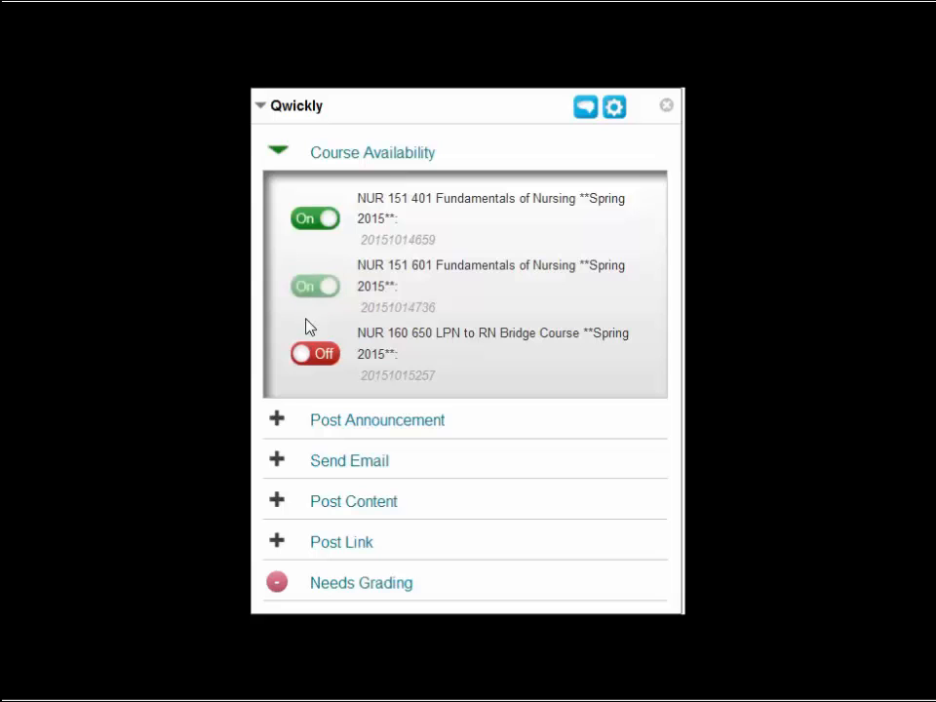
click(314, 353)
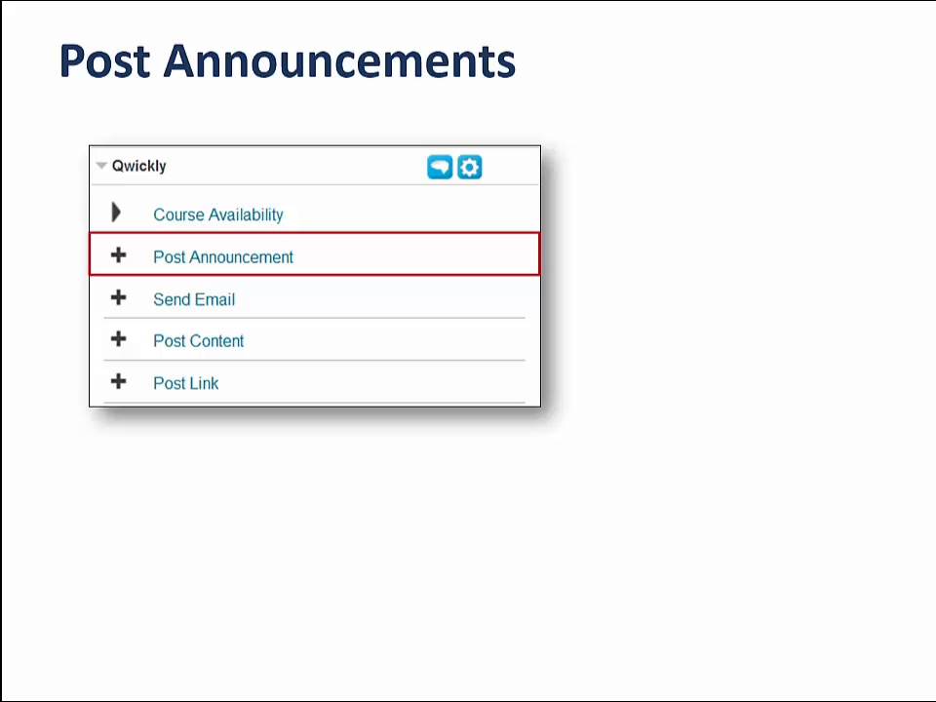
Advance the slideshow past Post Announcements to the Post Content slide.
click(222, 257)
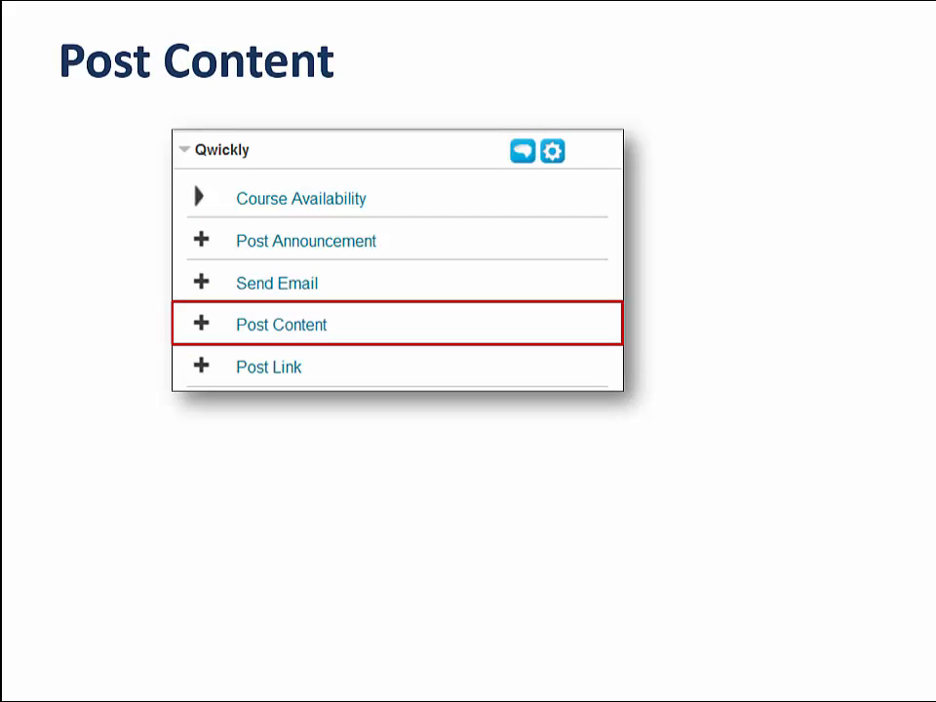
Advance the slideshow to the Post a Link slide.
click(281, 324)
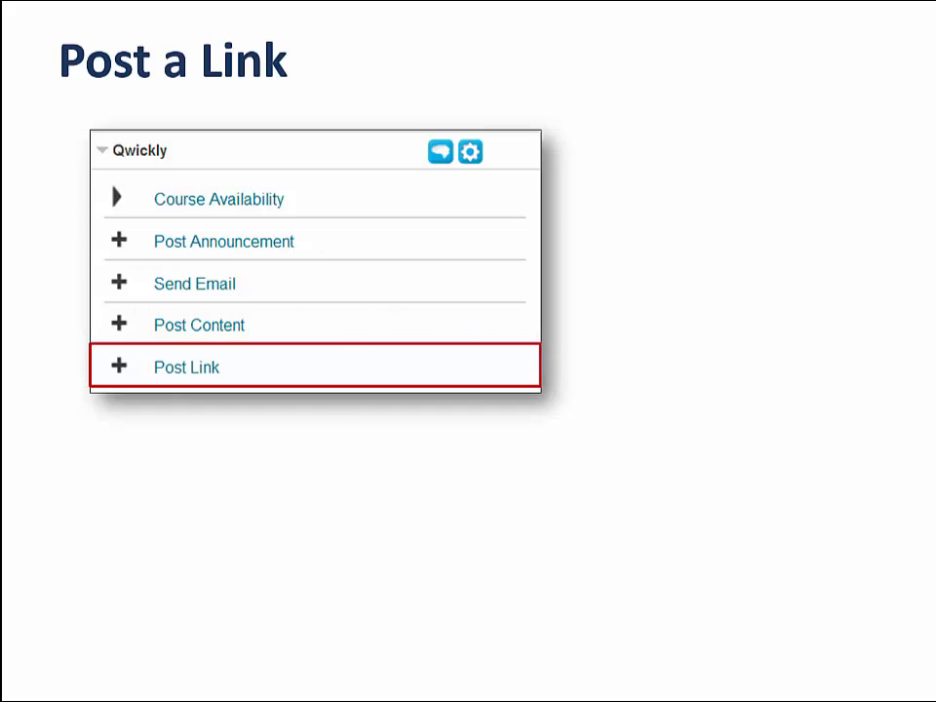
Advance the slideshow to the Qwickly Settings slide.
click(187, 367)
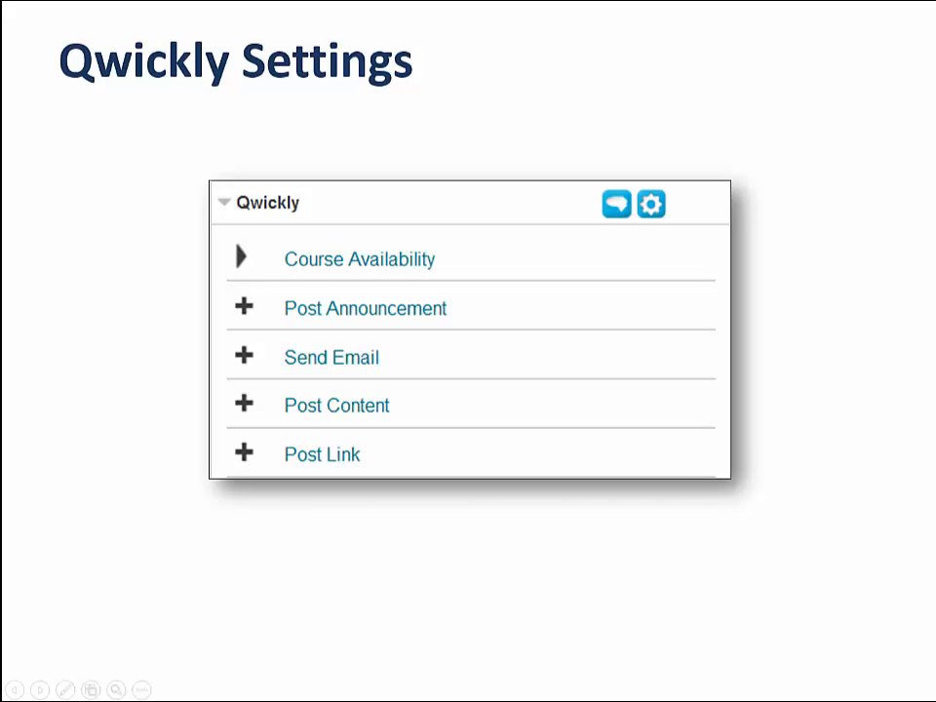
Play the gear-icon circle and Options checklist animations, showing Post Link and Send Email unchecked.
click(651, 204)
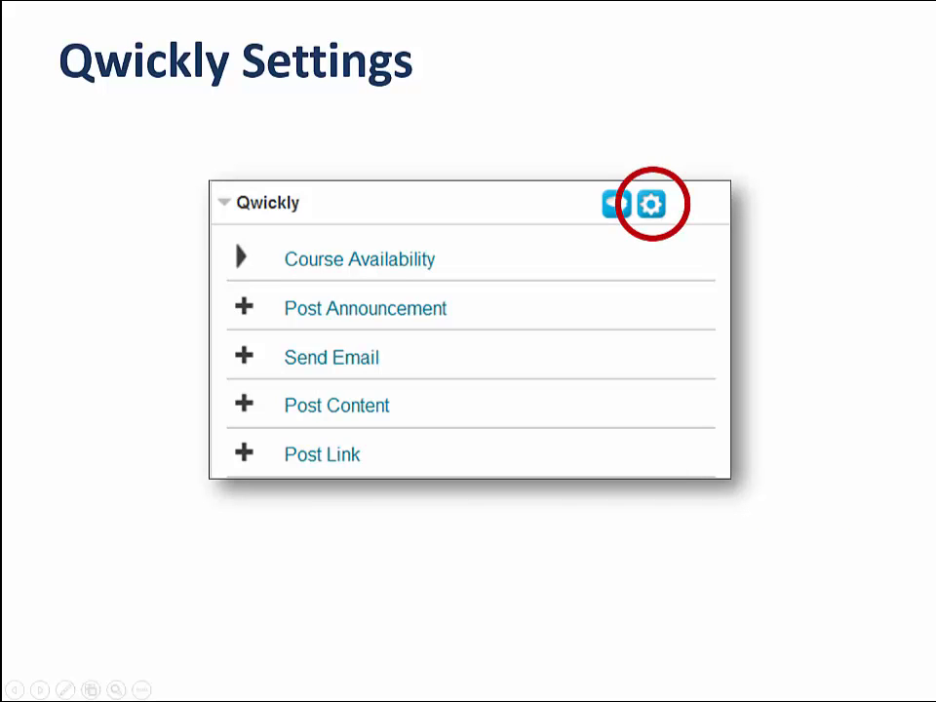
click(651, 205)
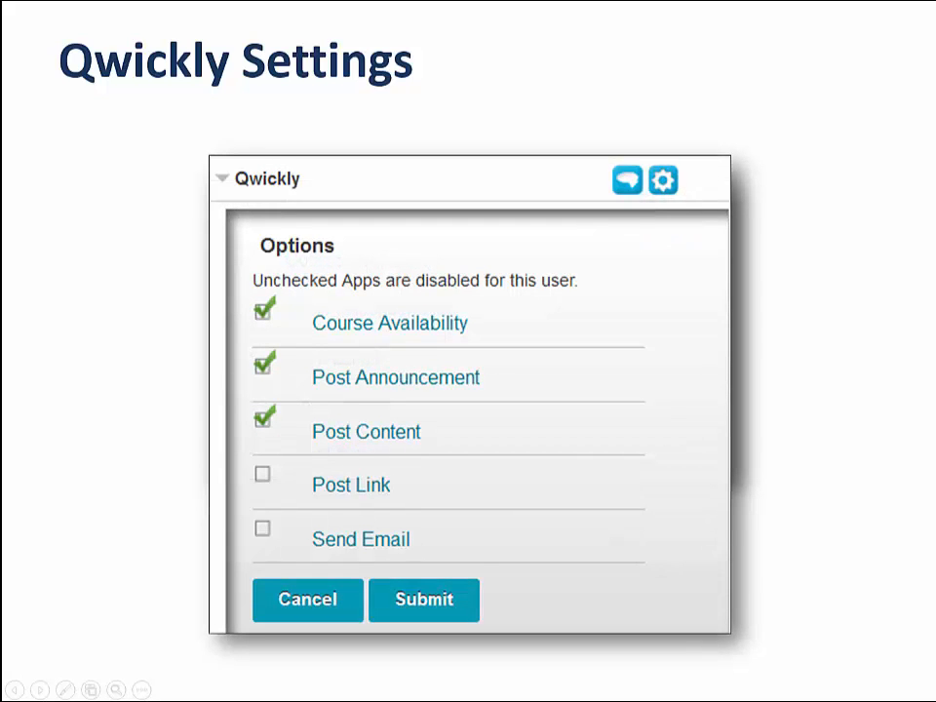